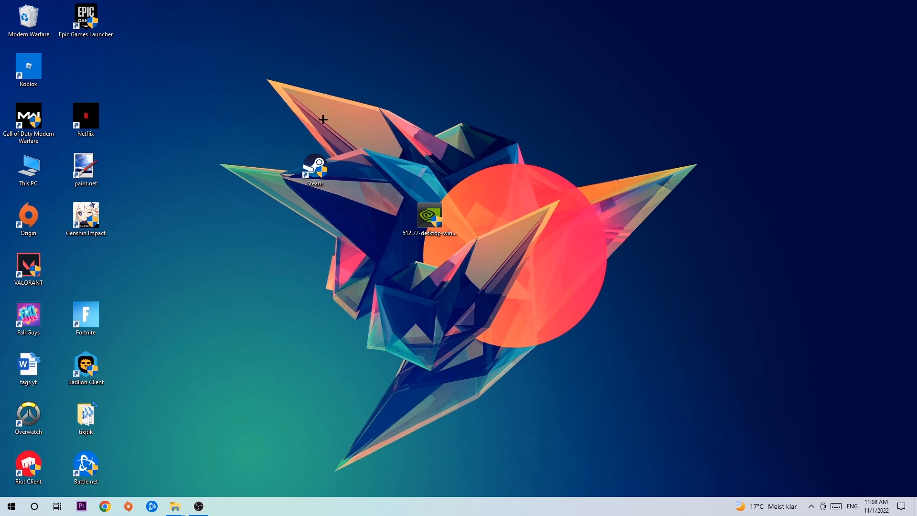
{"action": "mouse_move", "coordinate": [320, 118]}
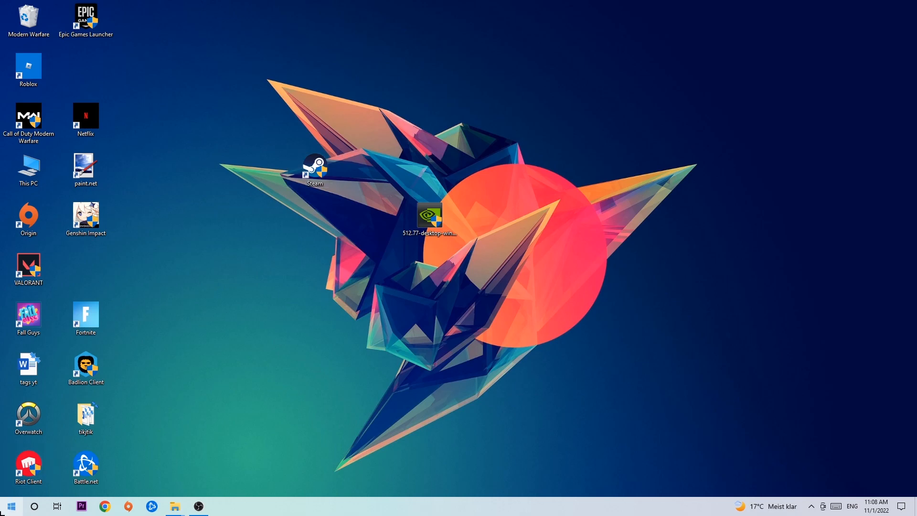
Reach Windows Defender Firewall's allowed apps and features list from Control Panel.
{"action": "left_click", "coordinate": [9, 506]}
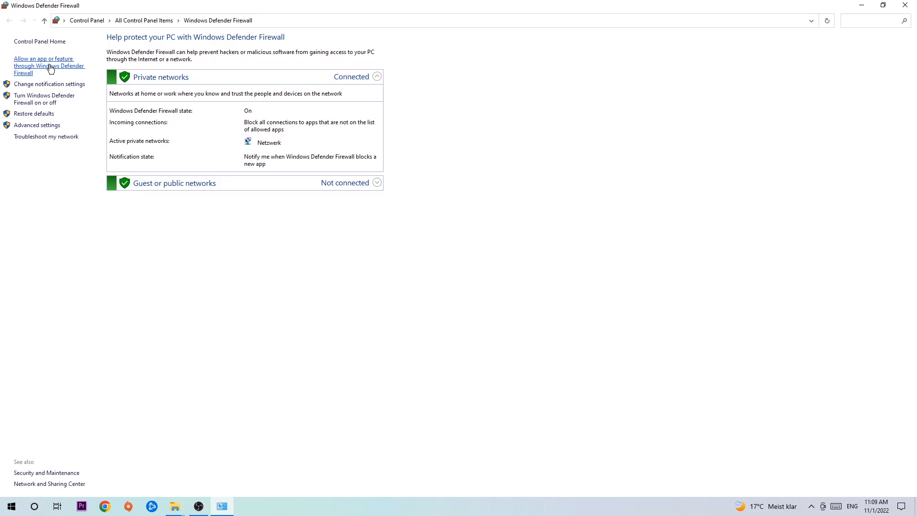
{"action": "left_click", "coordinate": [48, 66]}
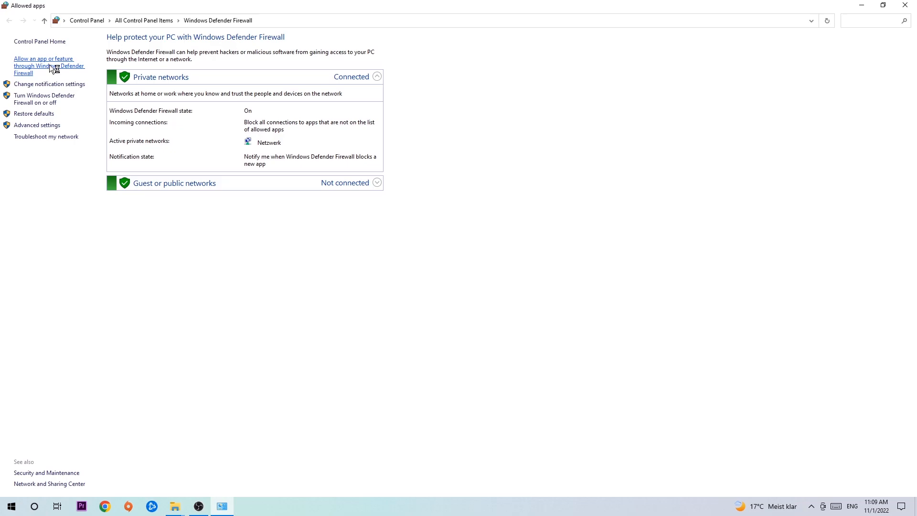
{"action": "left_click", "coordinate": [43, 66]}
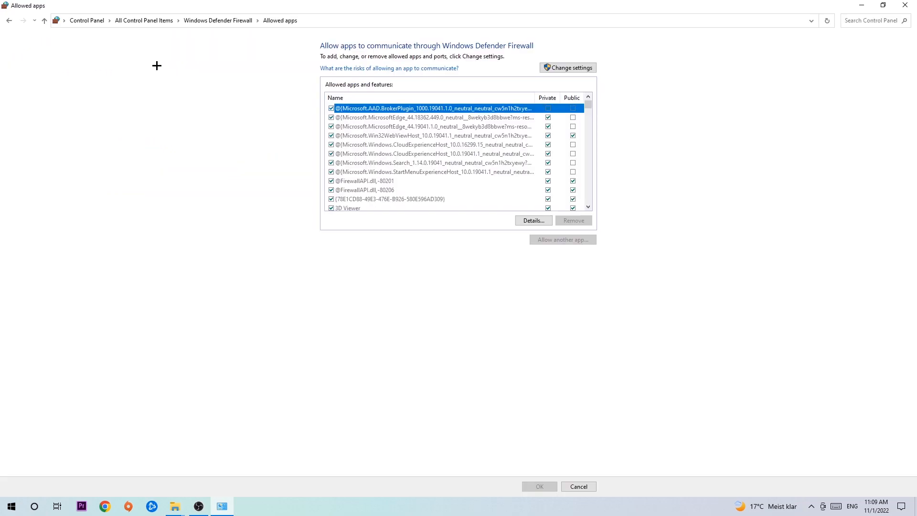
Unlock the allowed apps list via Change settings and start browsing for a new app to add.
{"action": "left_click", "coordinate": [566, 67]}
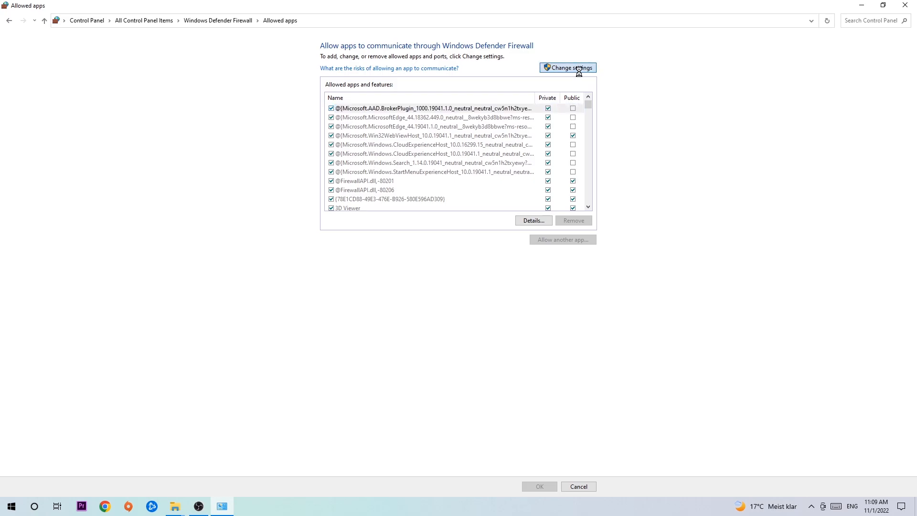
{"action": "left_click", "coordinate": [567, 67]}
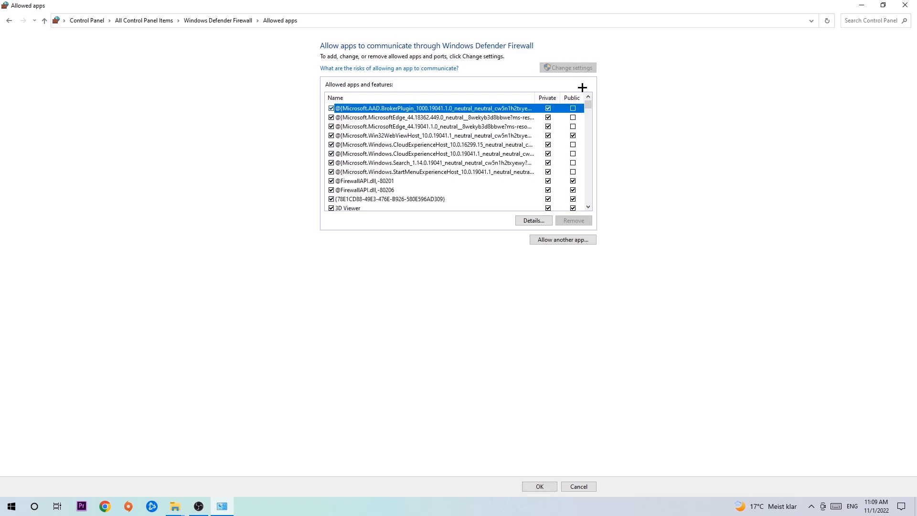
{"action": "mouse_move", "coordinate": [561, 239]}
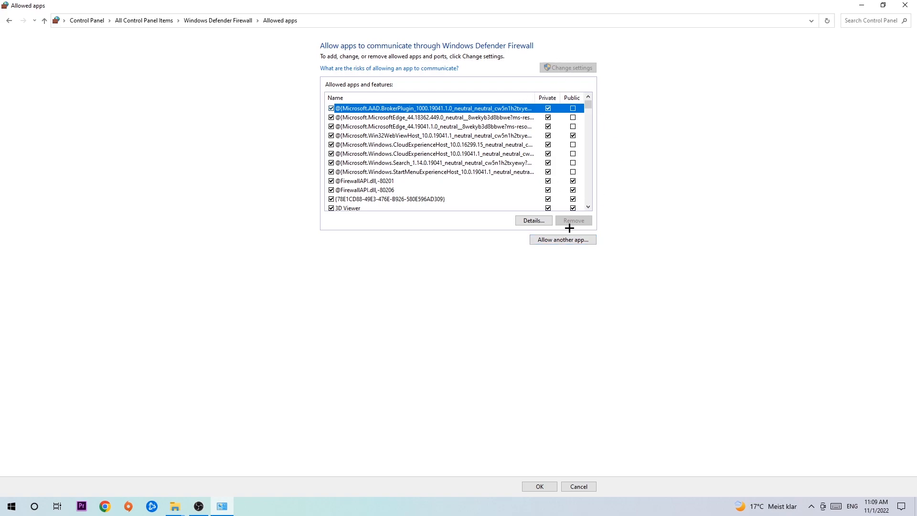
{"action": "left_click", "coordinate": [562, 239]}
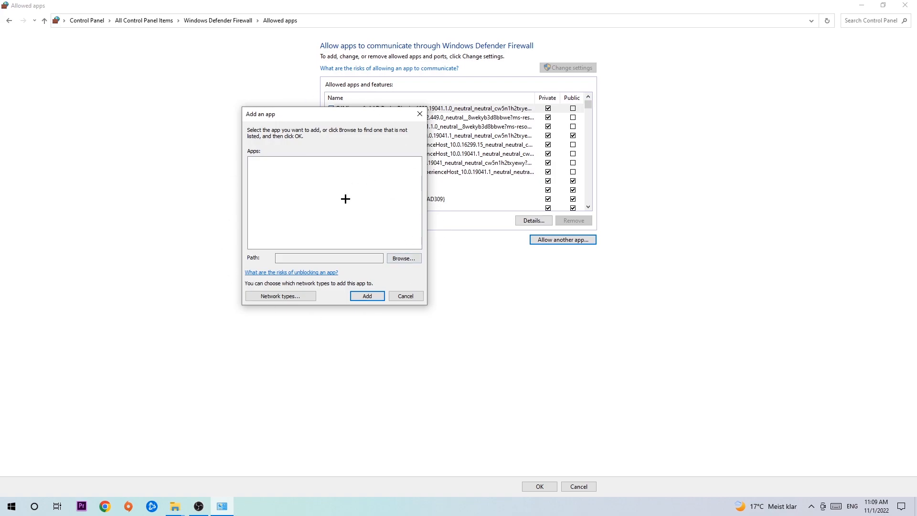
{"action": "left_click", "coordinate": [403, 258]}
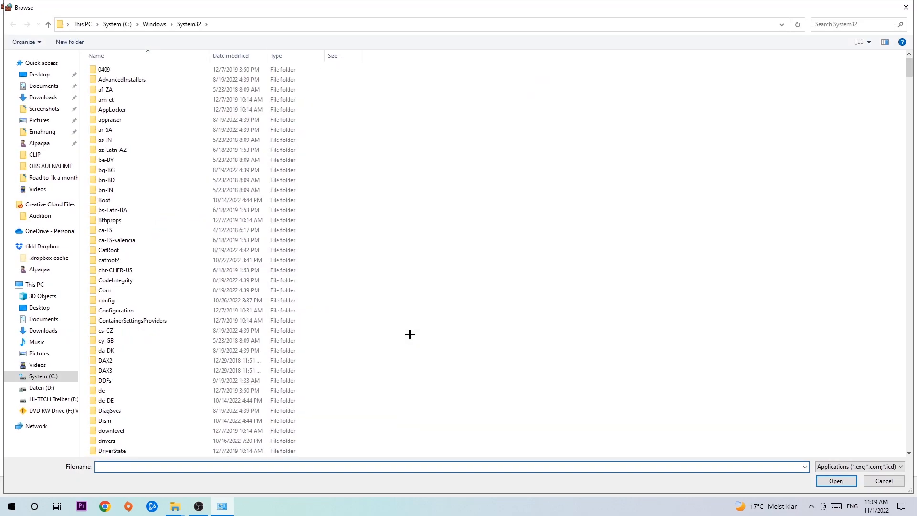
{"action": "mouse_move", "coordinate": [405, 328]}
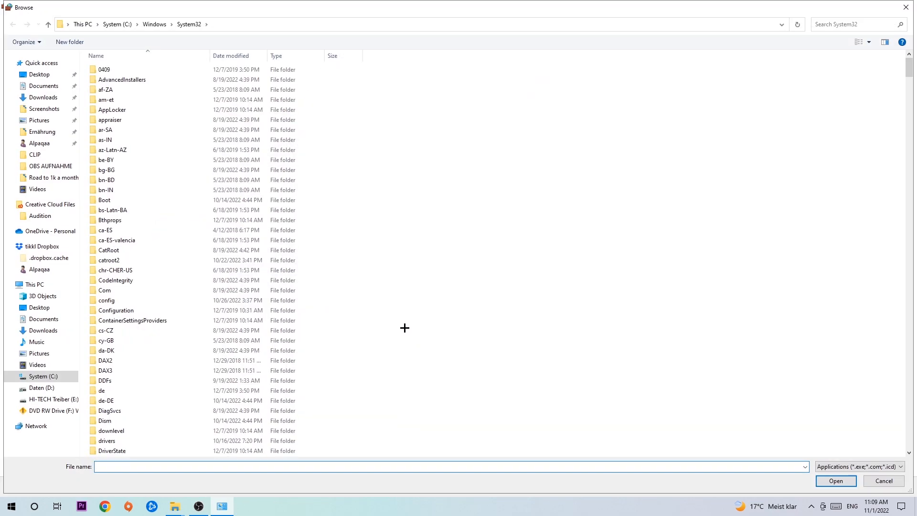
{"action": "mouse_move", "coordinate": [395, 322]}
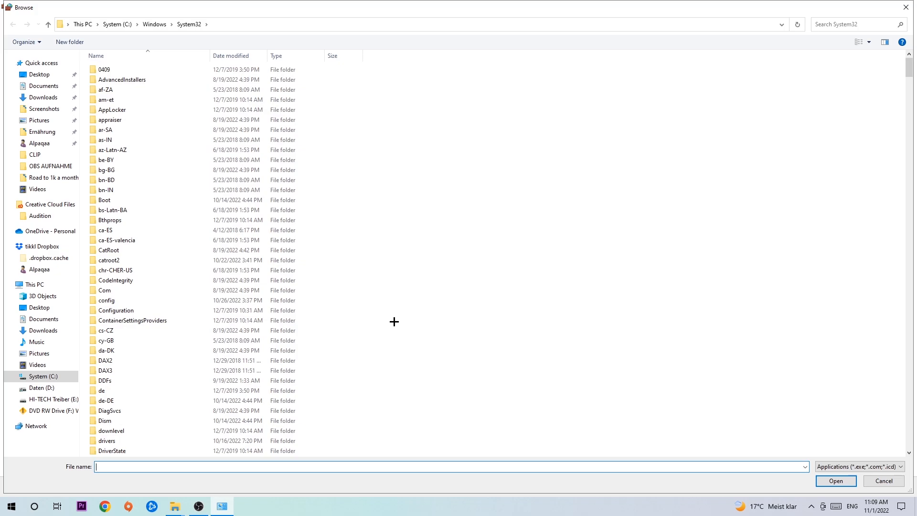
{"action": "mouse_move", "coordinate": [393, 311]}
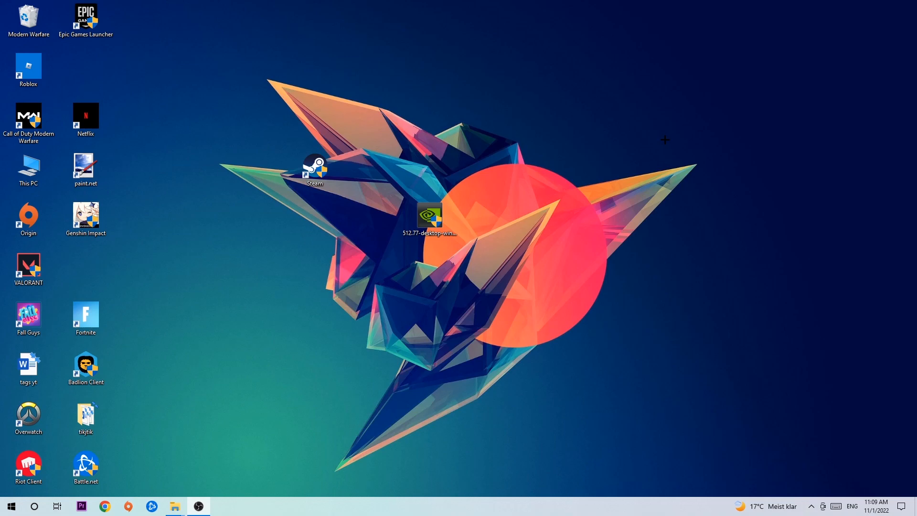
{"action": "mouse_move", "coordinate": [630, 134]}
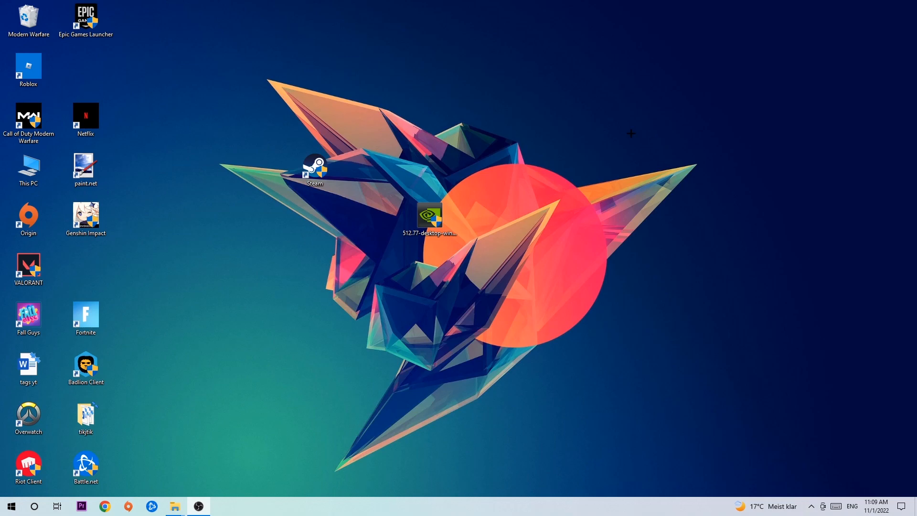
{"action": "mouse_move", "coordinate": [626, 132]}
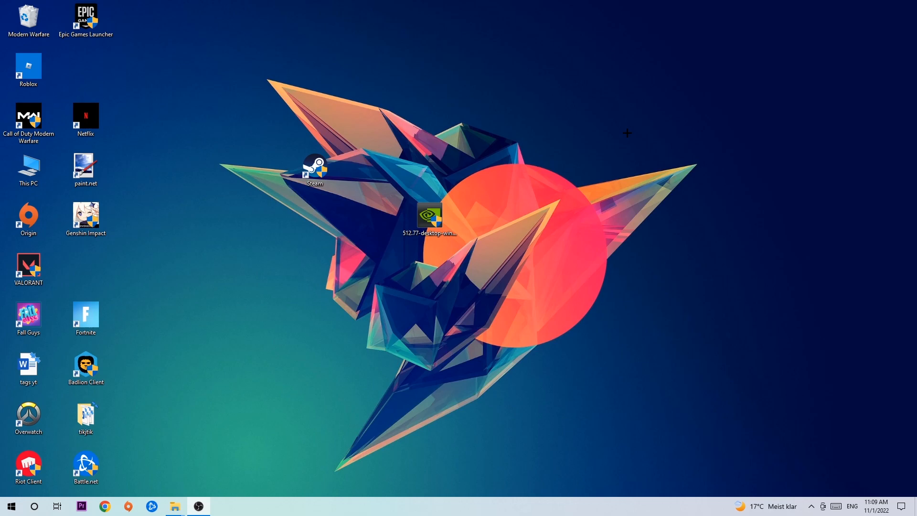